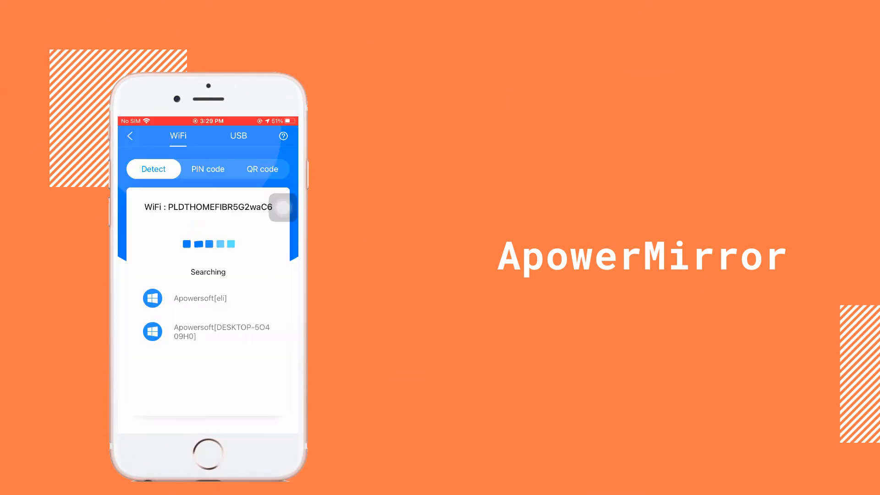
Step: Let ApowerMirror's WiFi Detect search for nearby PCs, then bring up Control Center
left_click(199, 298)
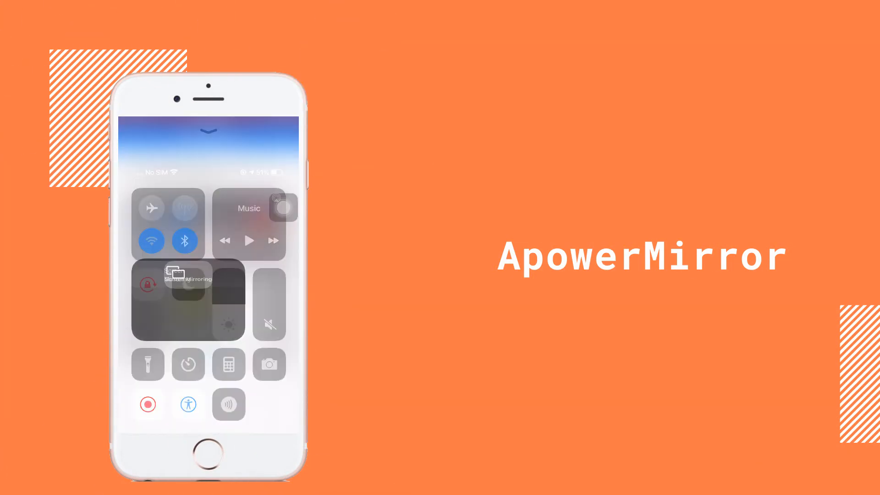
left_click(188, 284)
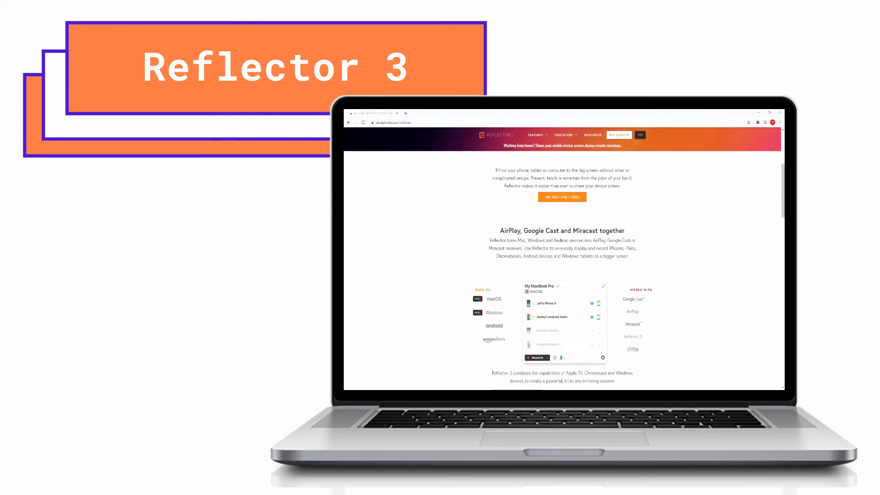
Step: Scroll the Reflector 3 web page to its AirPlay, Google Cast and Miracast features section
scroll("down", 3)
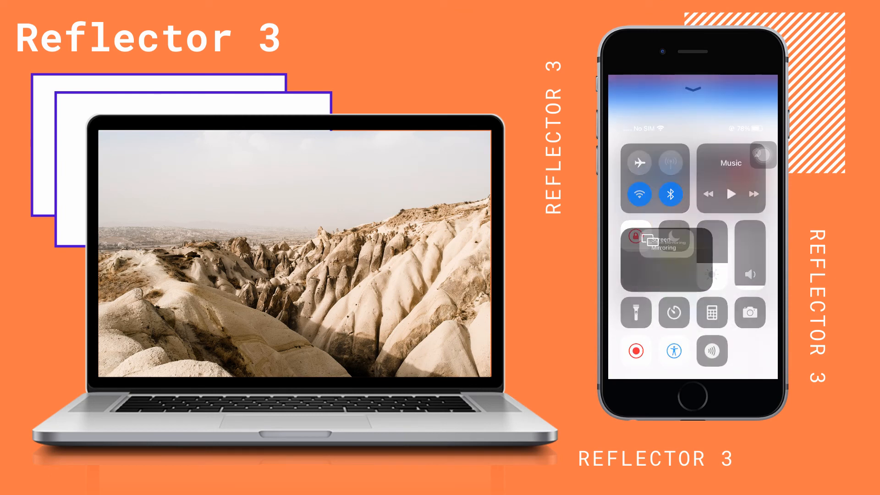
Step: Tap Screen Mirroring in Control Center to list the two available receiver computers
left_click(663, 244)
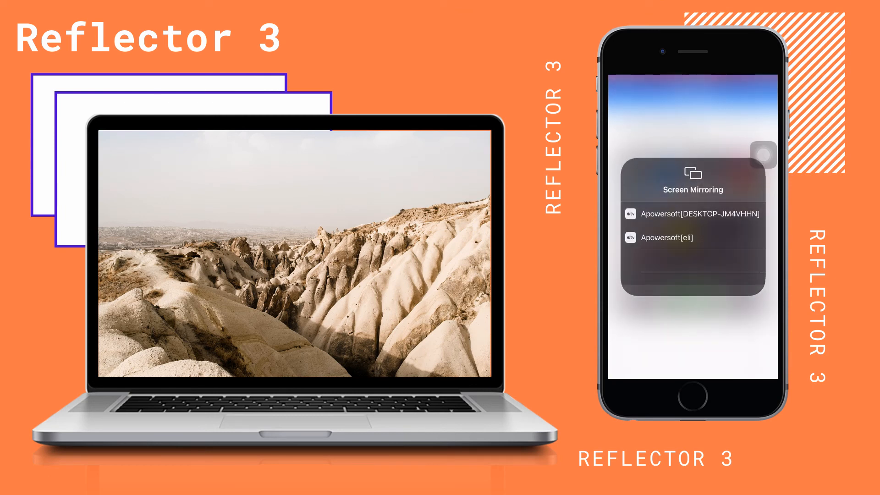